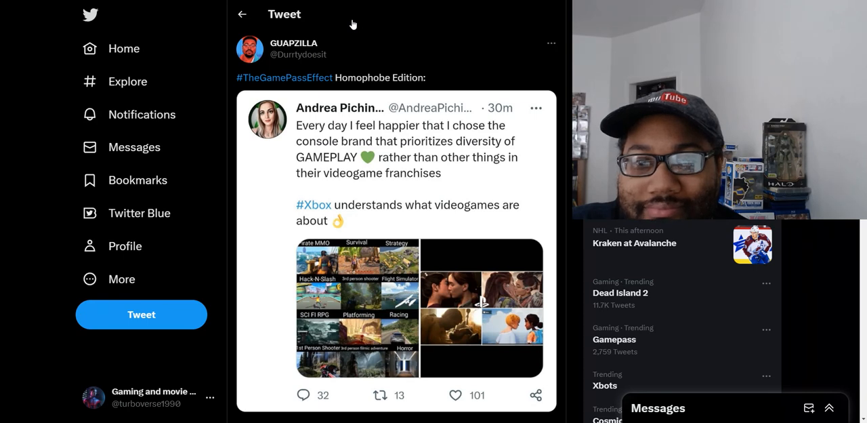
mouse_move(389, 62)
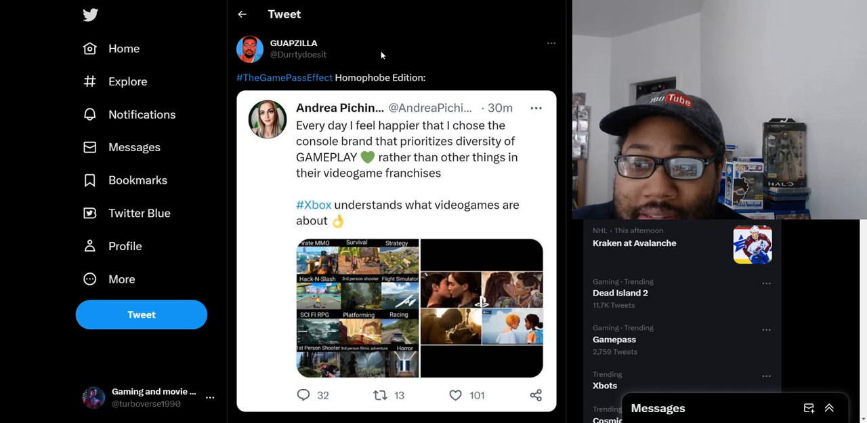
mouse_move(440, 279)
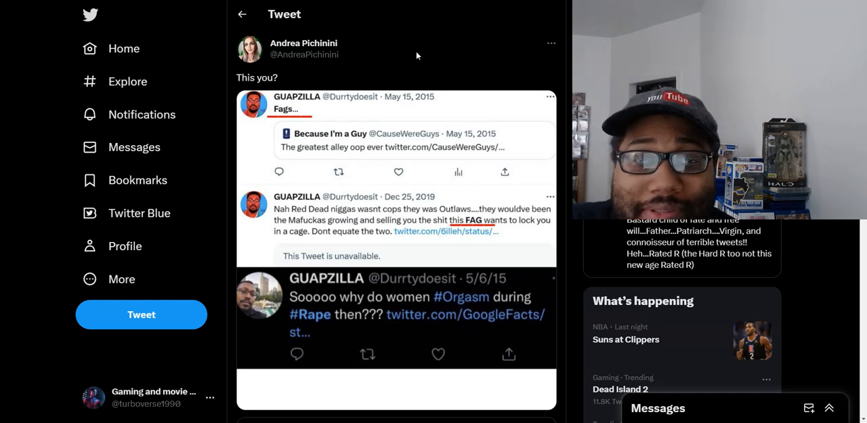
mouse_move(305, 115)
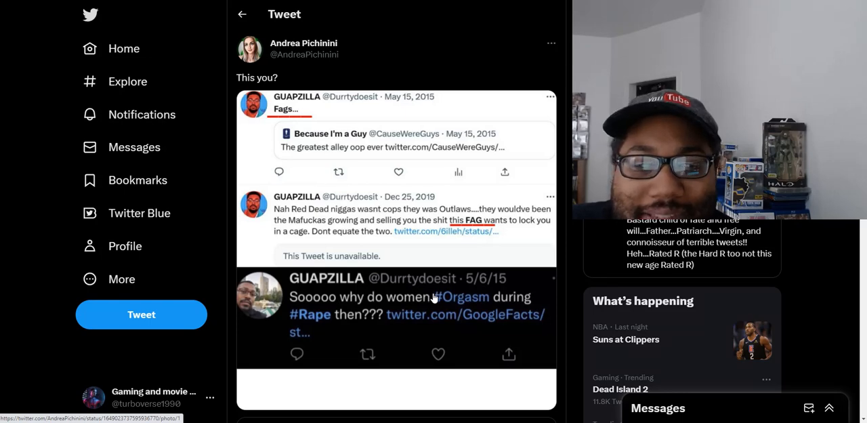
scroll("down", 3)
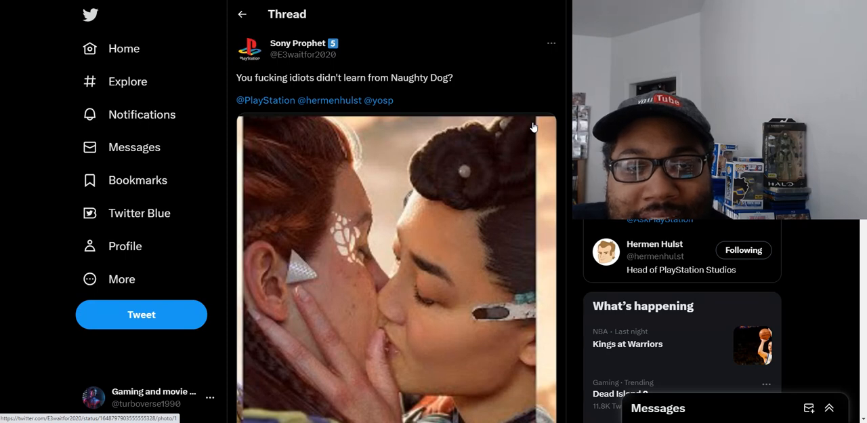
scroll("down", 3)
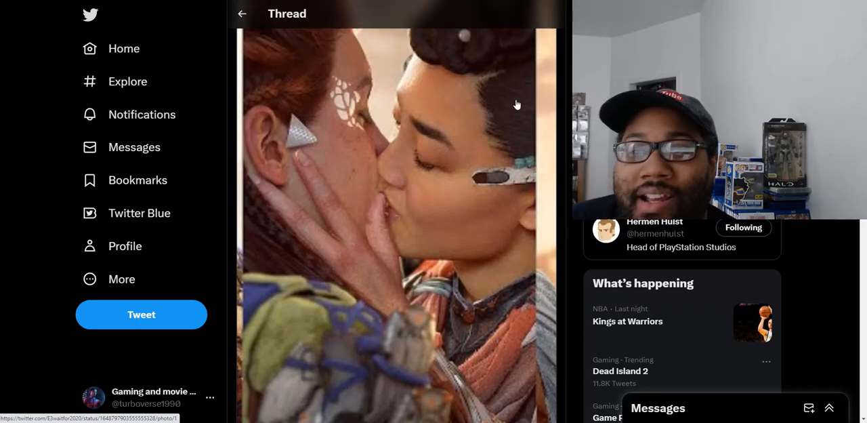
scroll("down", 3)
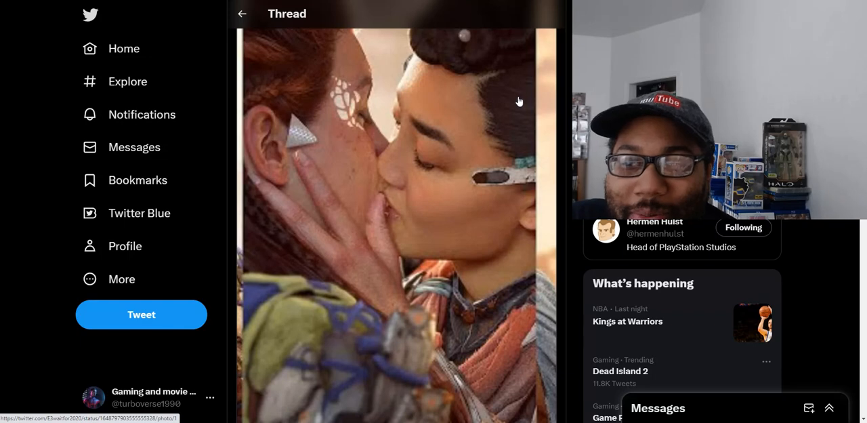
scroll("down", 3)
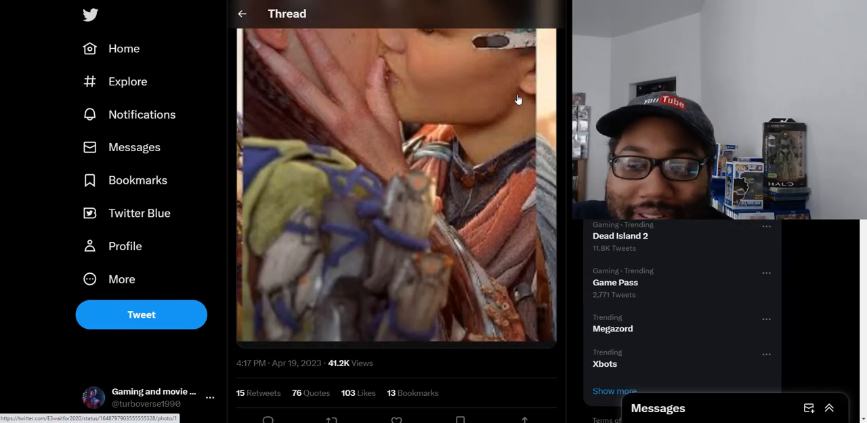
scroll("down", 3)
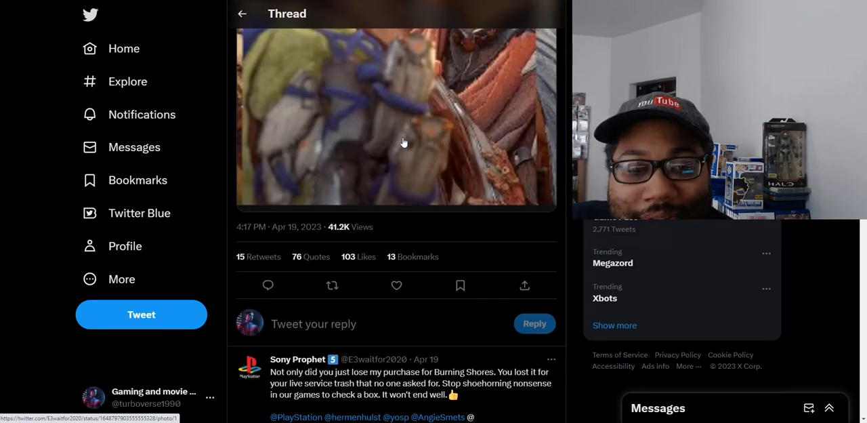
scroll("down", 3)
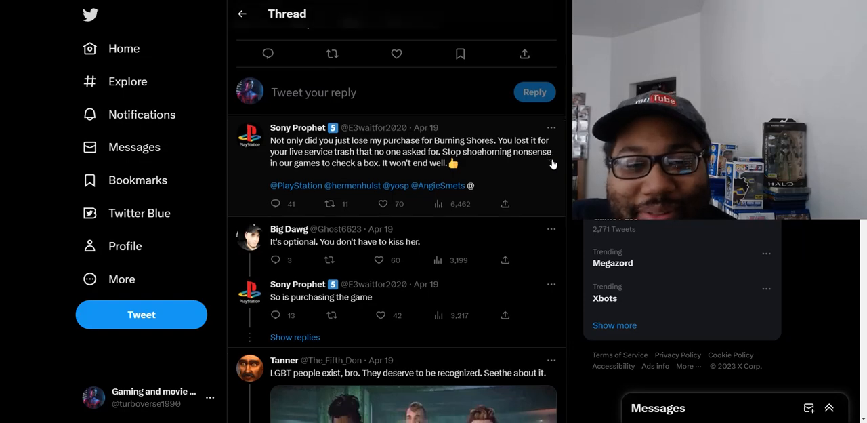
scroll("down", 3)
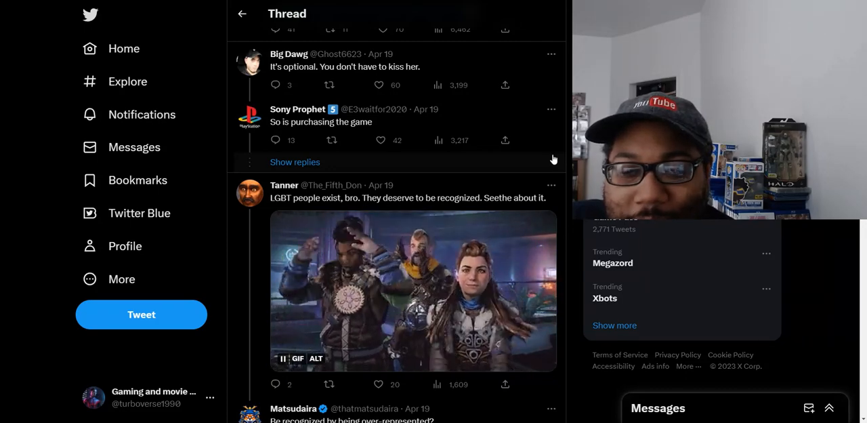
scroll("down", 3)
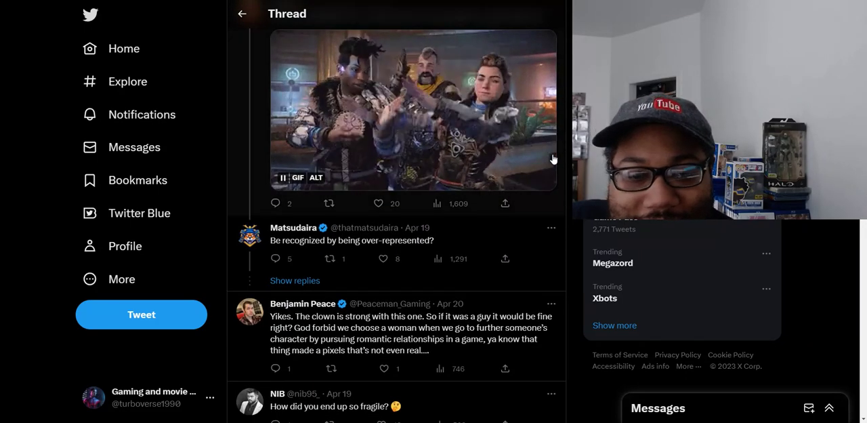
scroll("down", 3)
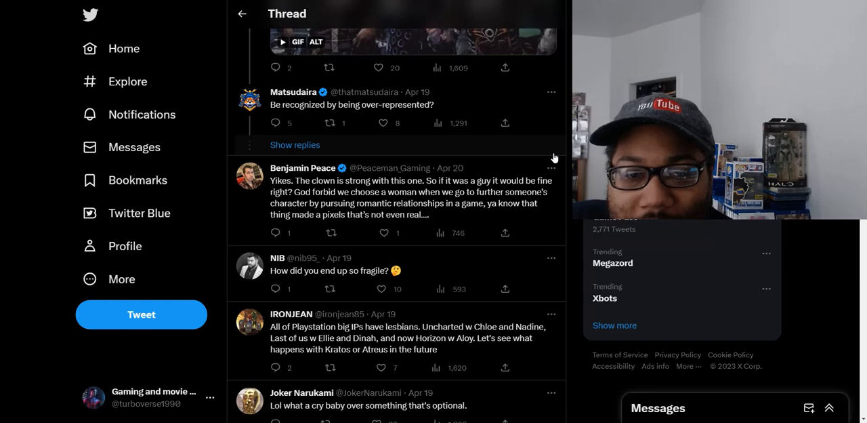
scroll("down", 3)
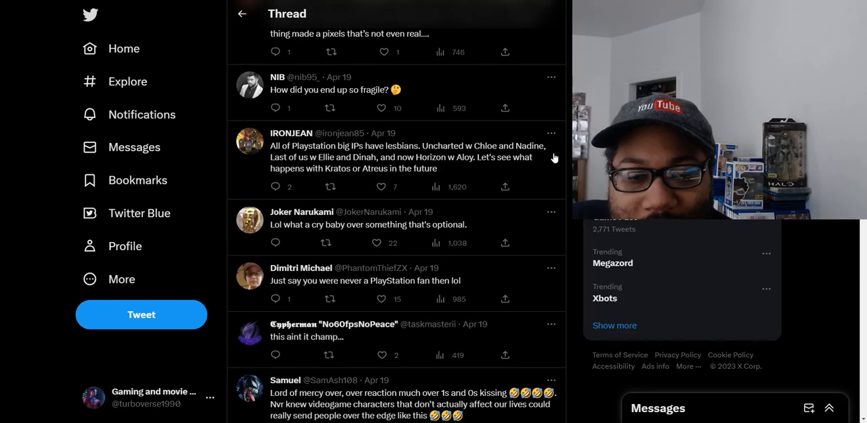
scroll("down", 3)
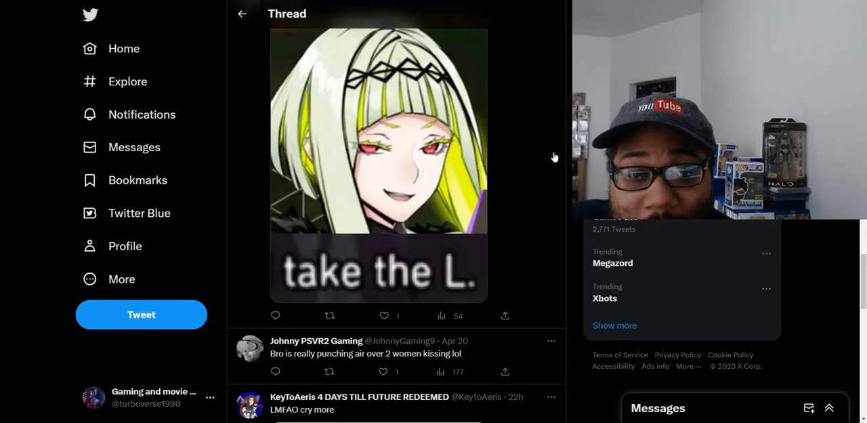
scroll("down", 3)
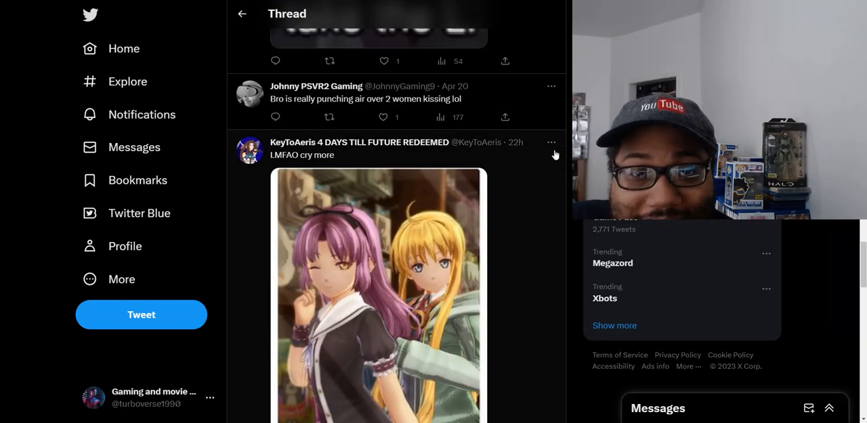
mouse_move(553, 141)
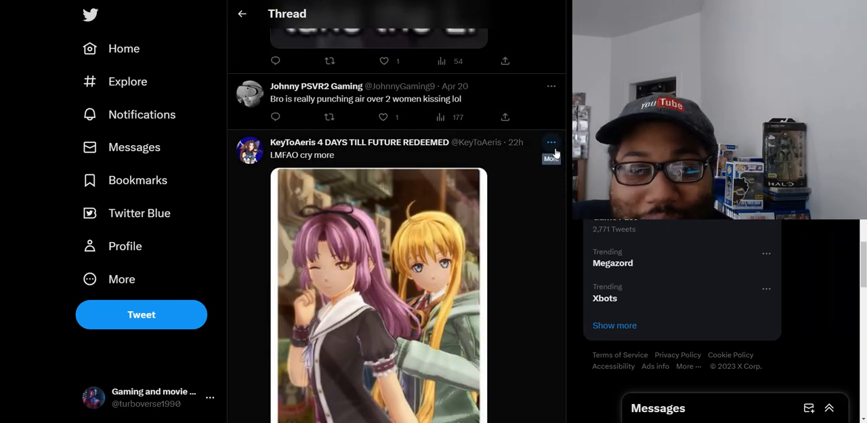
scroll("down", 3)
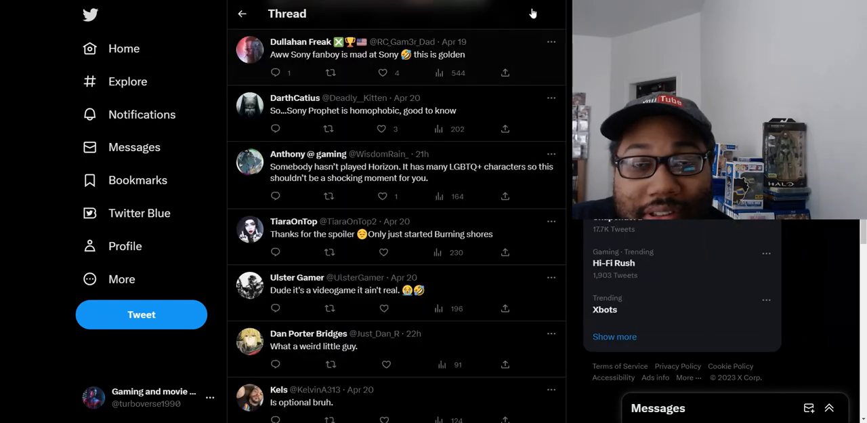
scroll("down", 3)
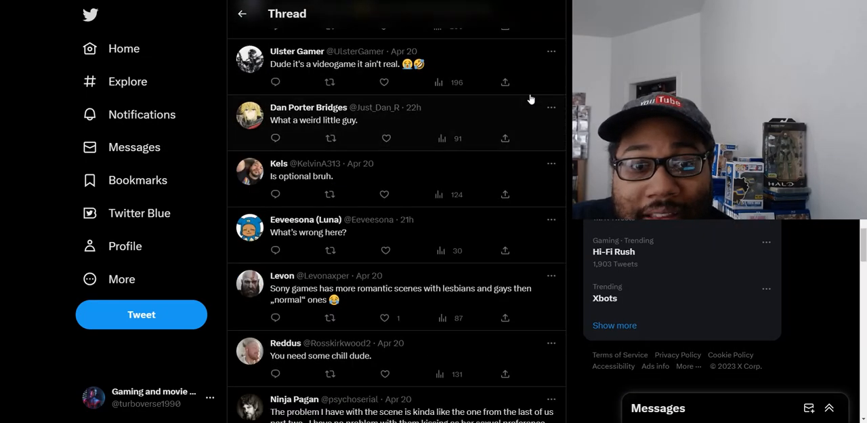
scroll("down", 3)
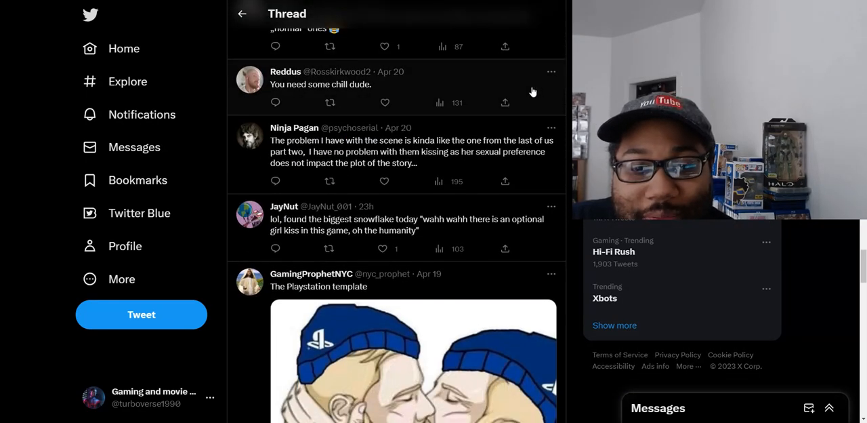
scroll("down", 3)
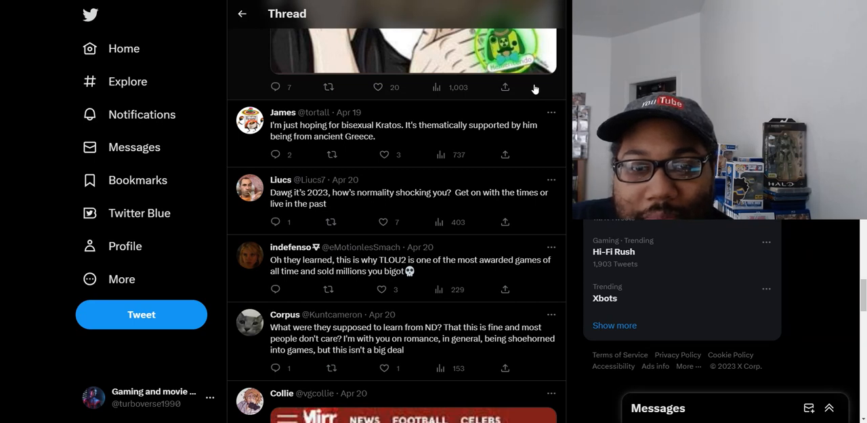
scroll("down", 3)
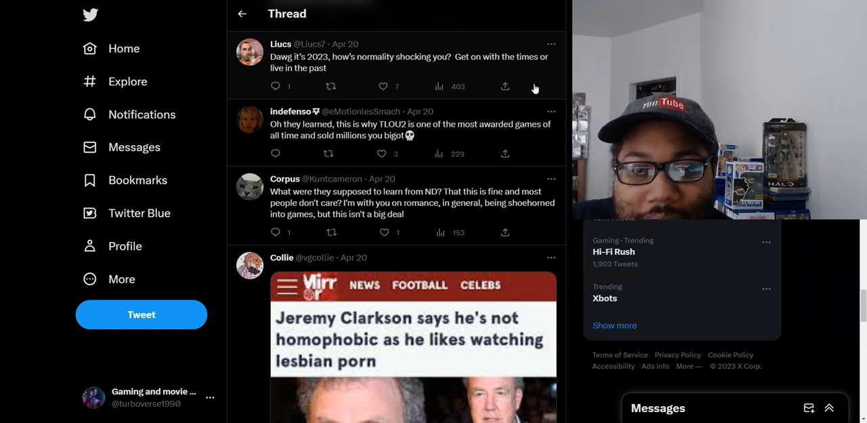
scroll("down", 3)
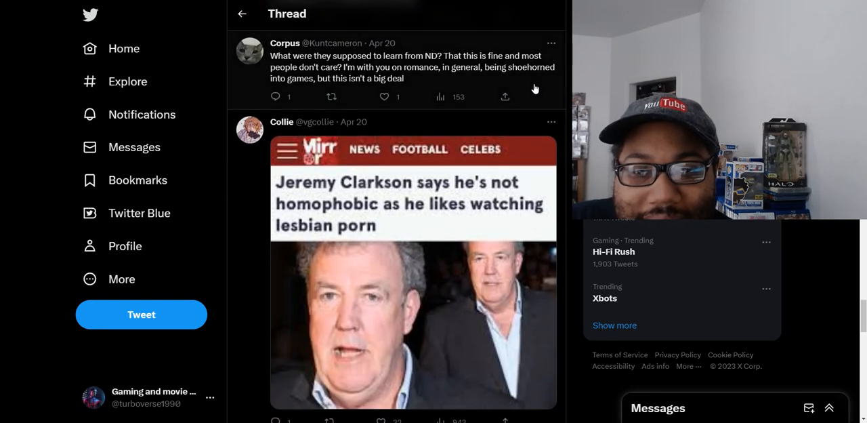
scroll("down", 3)
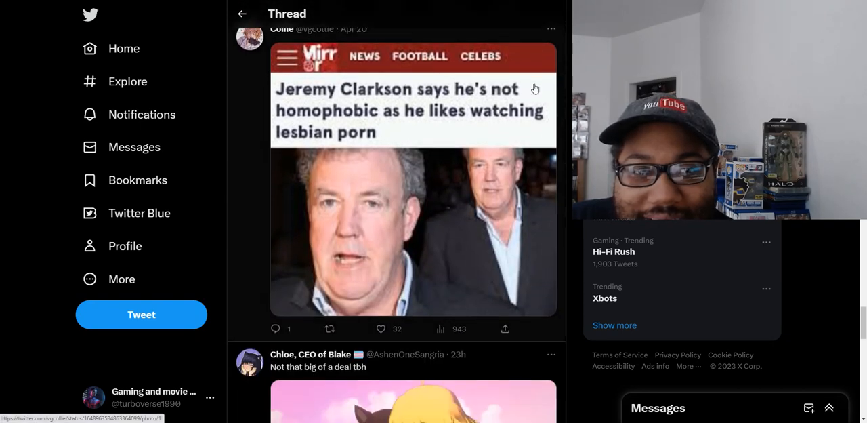
scroll("down", 3)
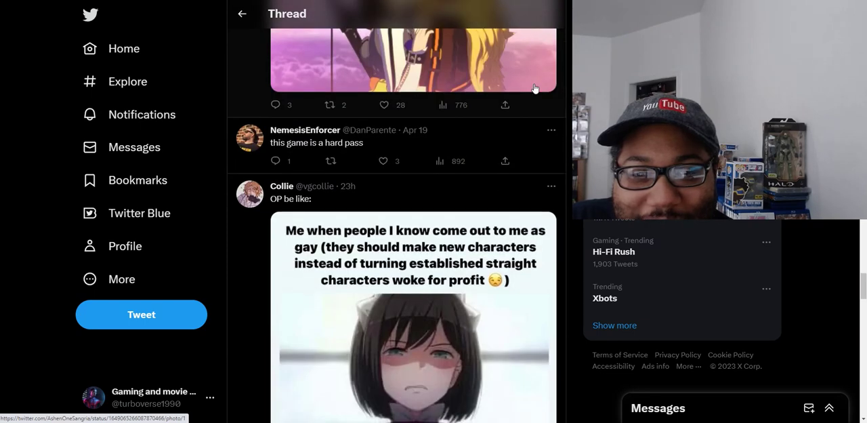
scroll("down", 3)
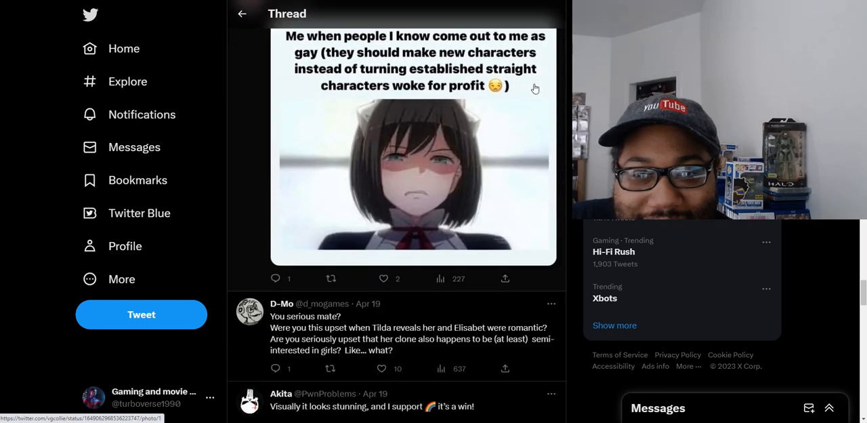
scroll("down", 3)
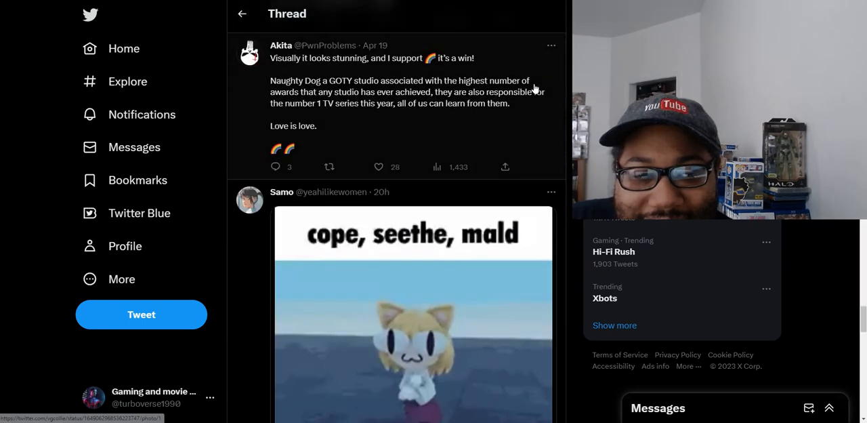
scroll("down", 3)
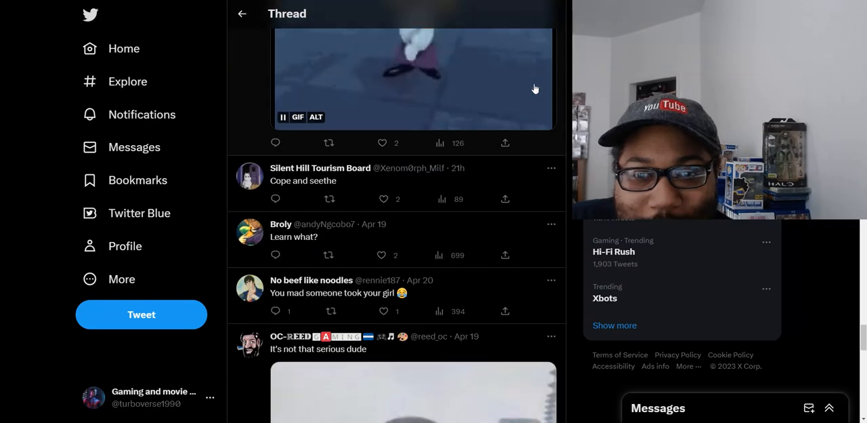
scroll("down", 3)
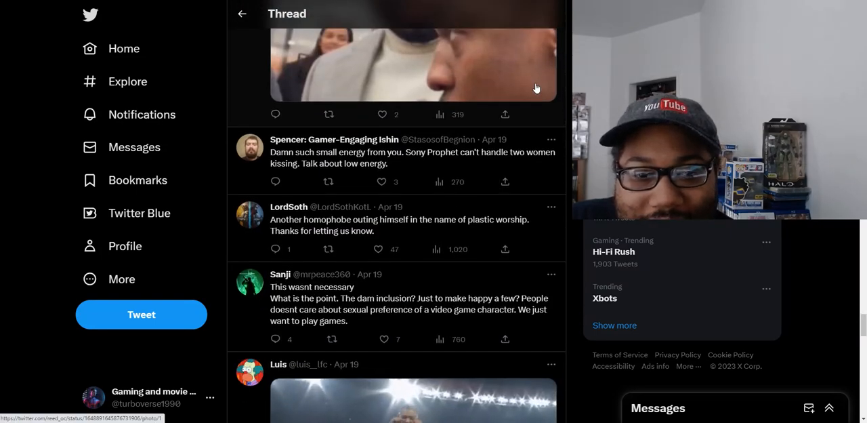
scroll("down", 3)
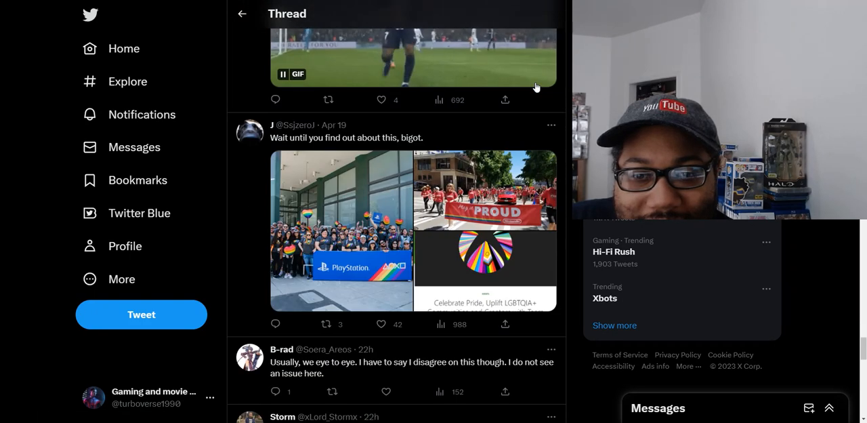
scroll("down", 3)
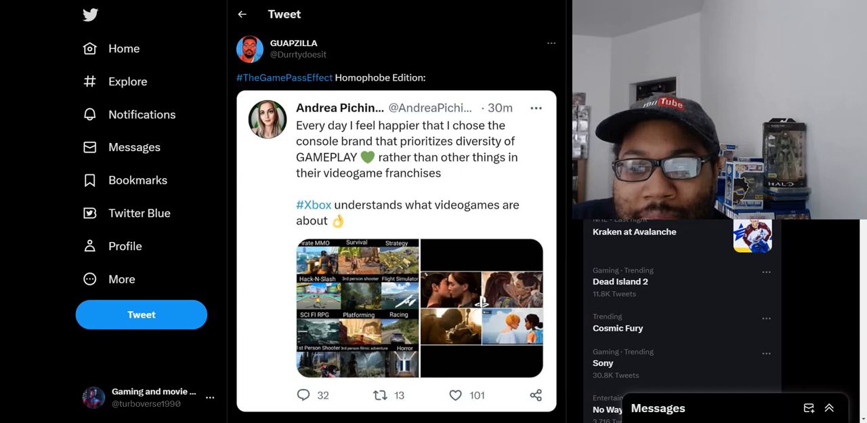
mouse_move(304, 87)
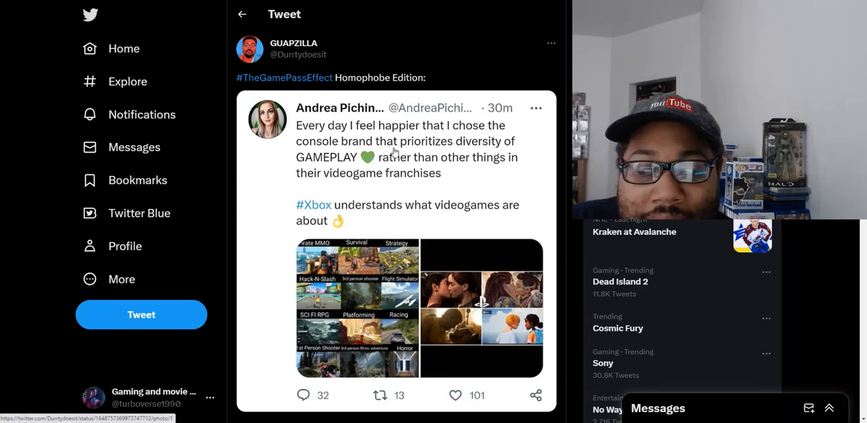
scroll("down", 3)
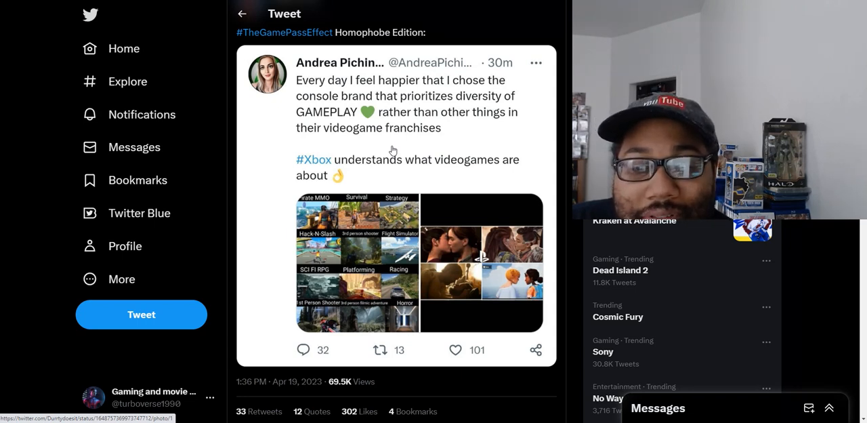
mouse_move(390, 108)
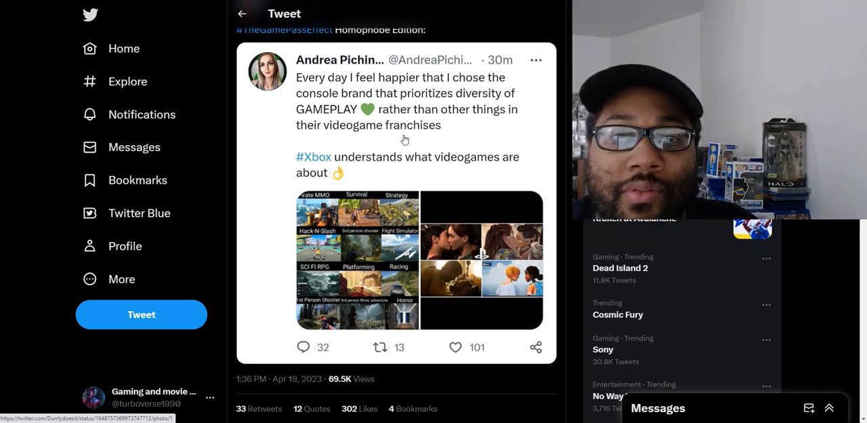
scroll("down", 3)
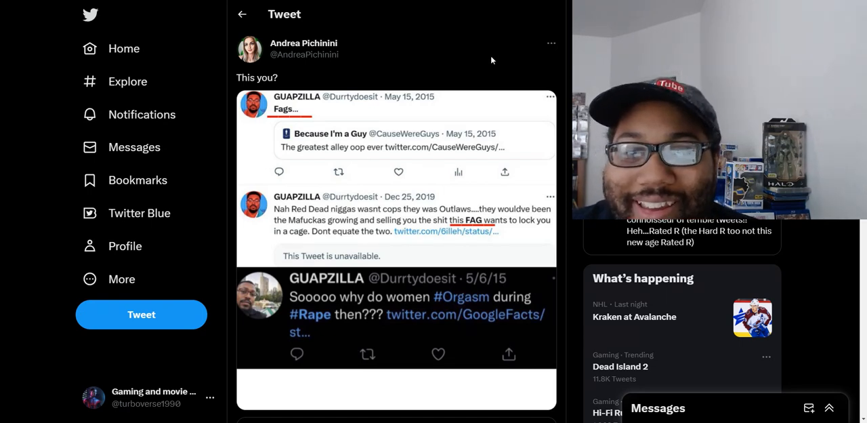
mouse_move(531, 161)
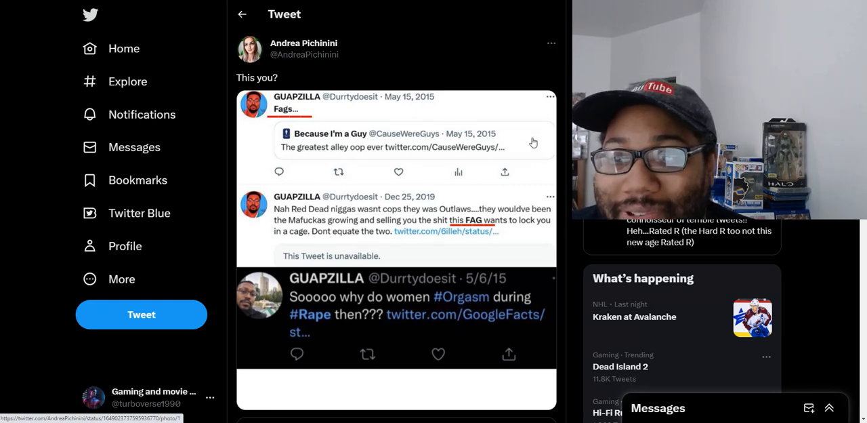
mouse_move(531, 119)
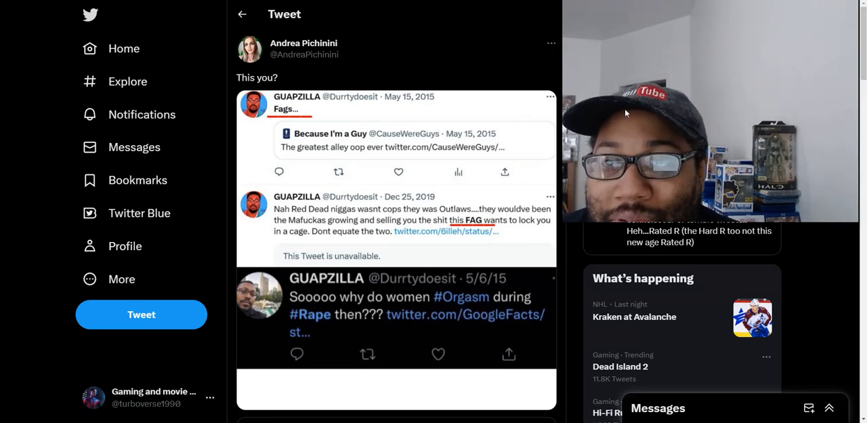
scroll("down", 3)
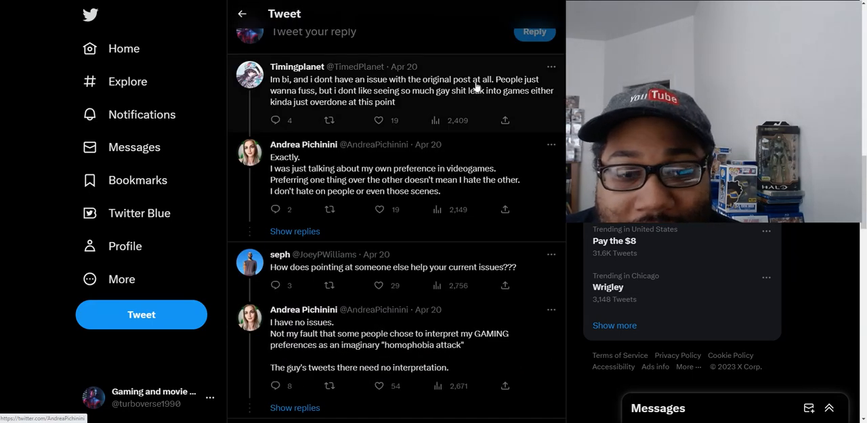
scroll("down", 3)
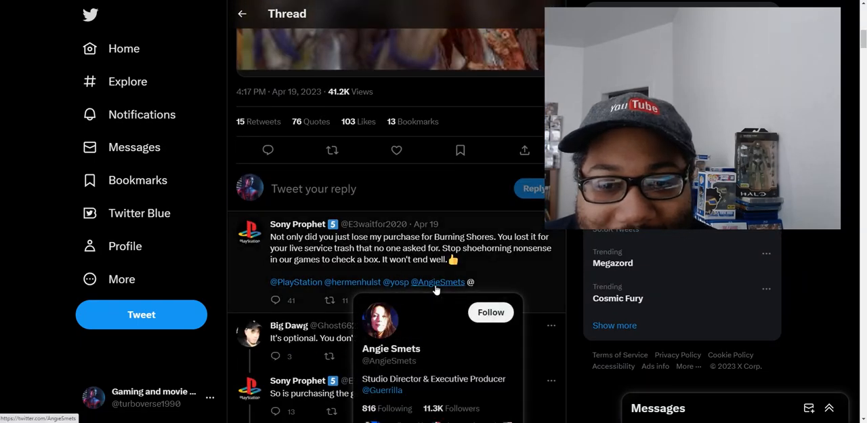
mouse_move(631, 183)
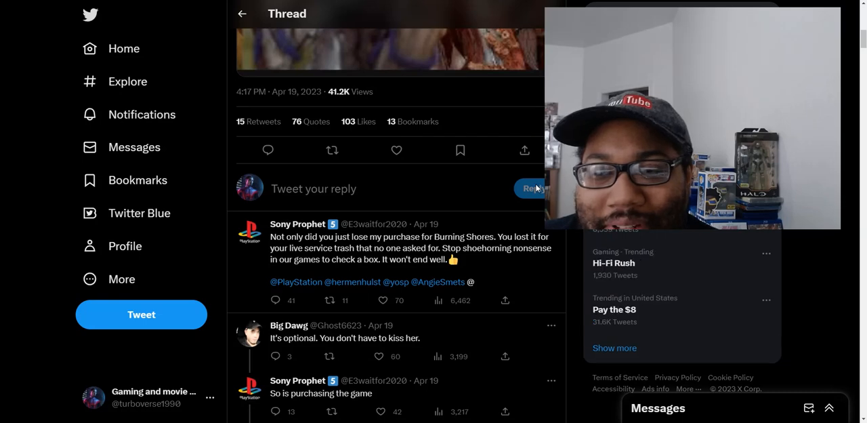
mouse_move(509, 203)
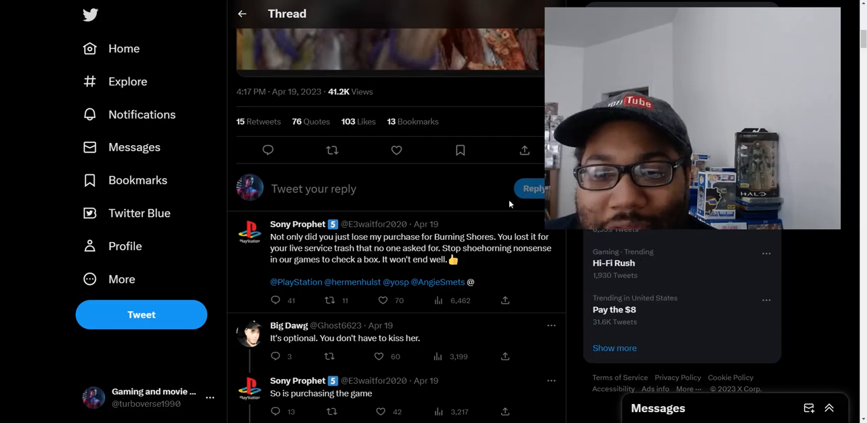
mouse_move(545, 174)
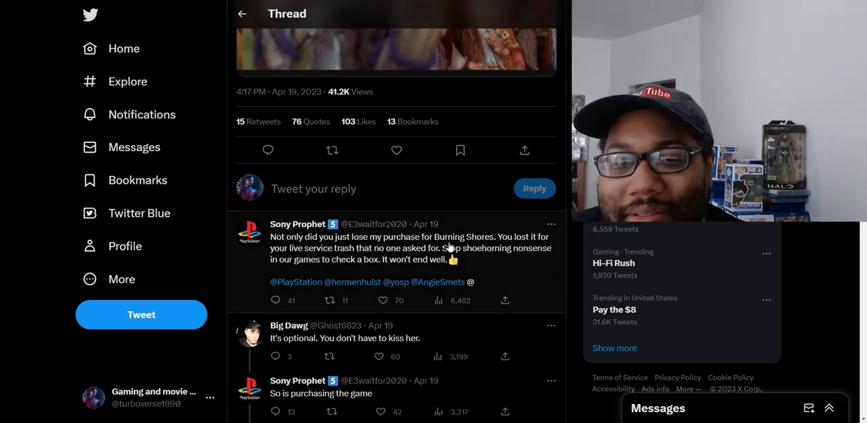
scroll("down", 3)
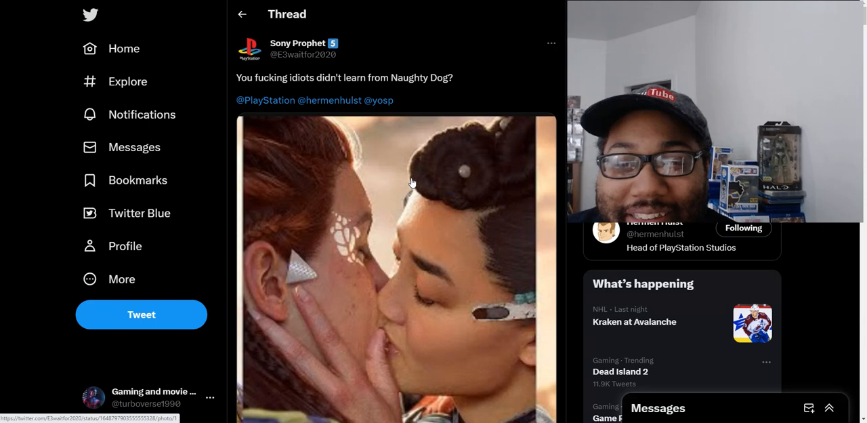
scroll("down", 3)
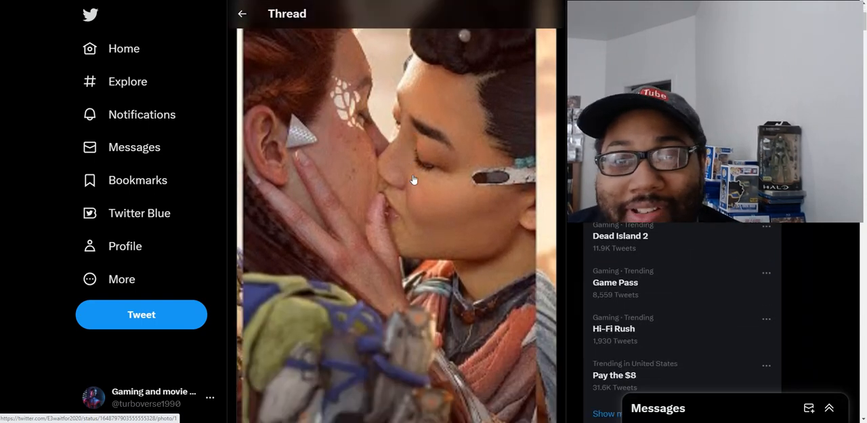
mouse_move(428, 122)
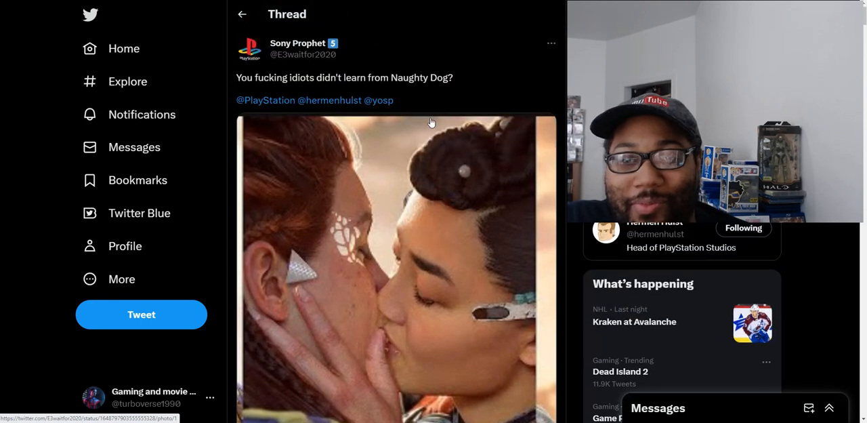
mouse_move(439, 134)
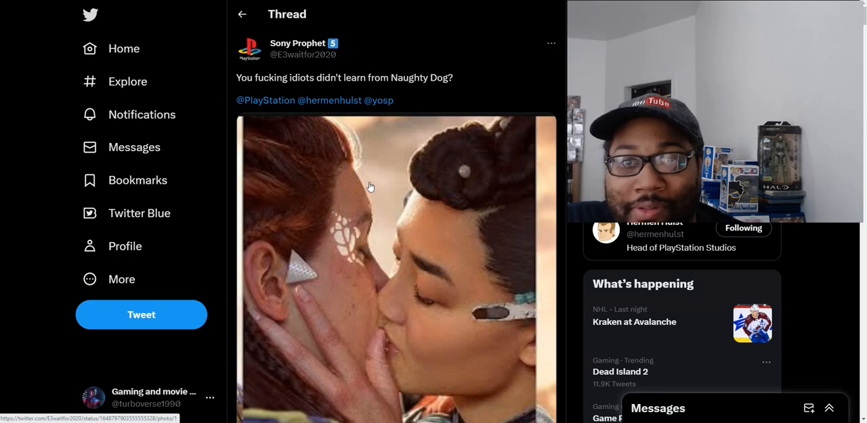
scroll("down", 3)
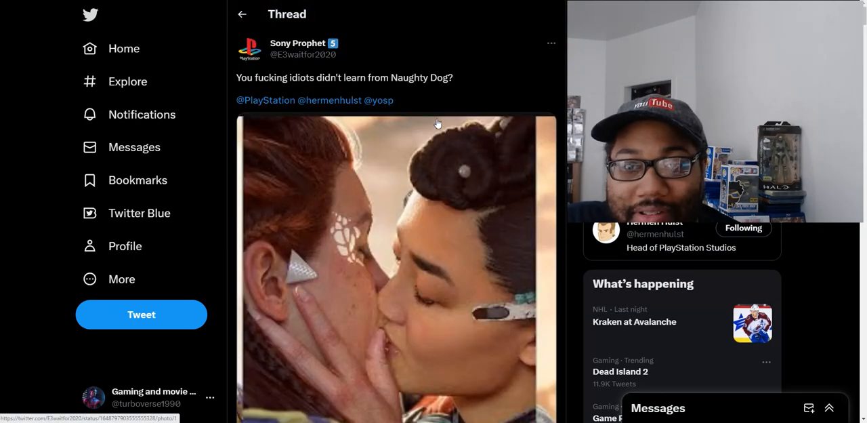
scroll("down", 3)
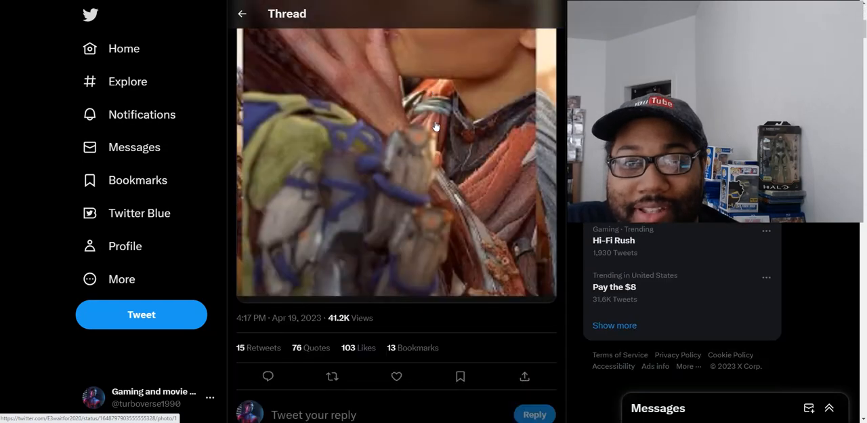
scroll("down", 3)
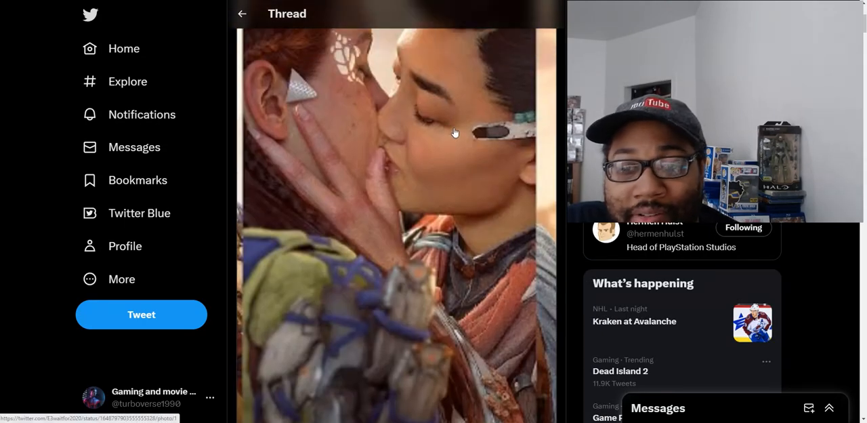
scroll("down", 3)
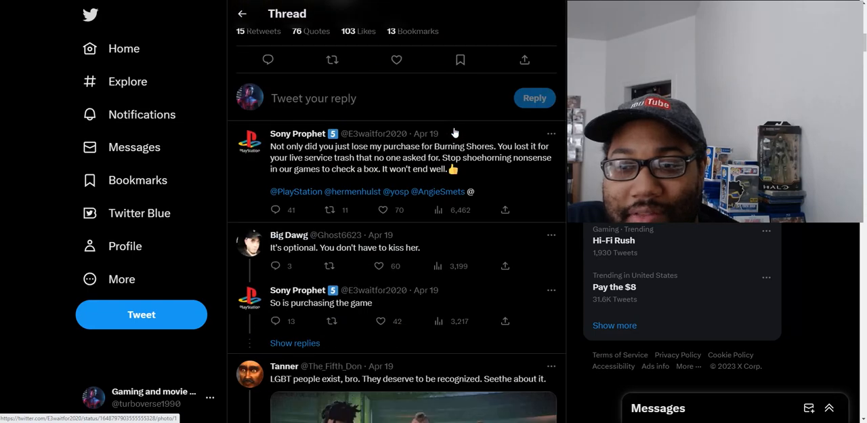